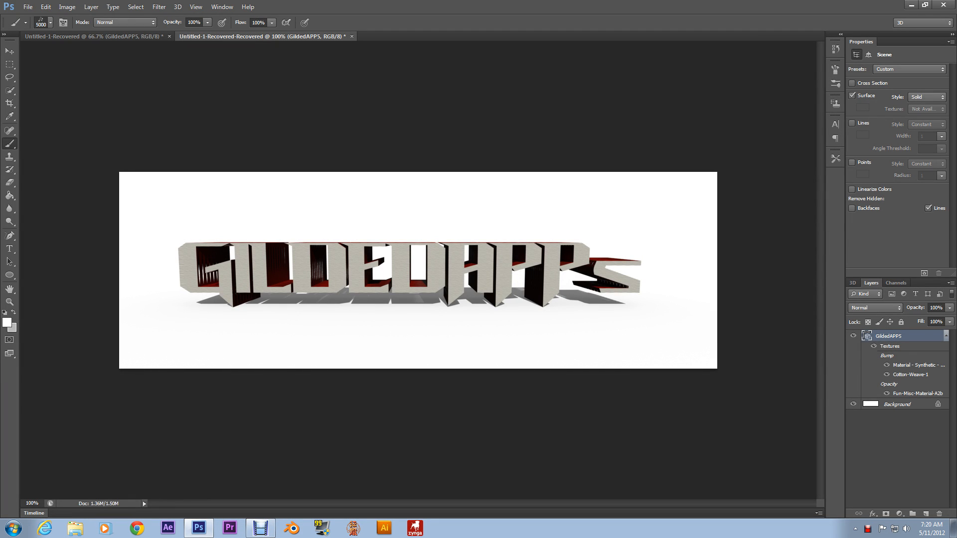
{"action": "mouse_move", "coordinate": [488, 206]}
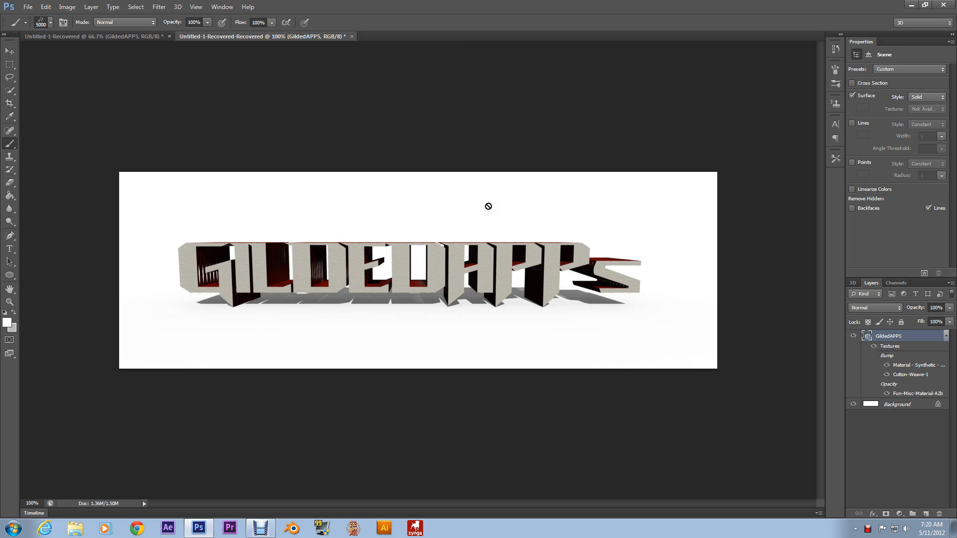
{"action": "mouse_move", "coordinate": [408, 311]}
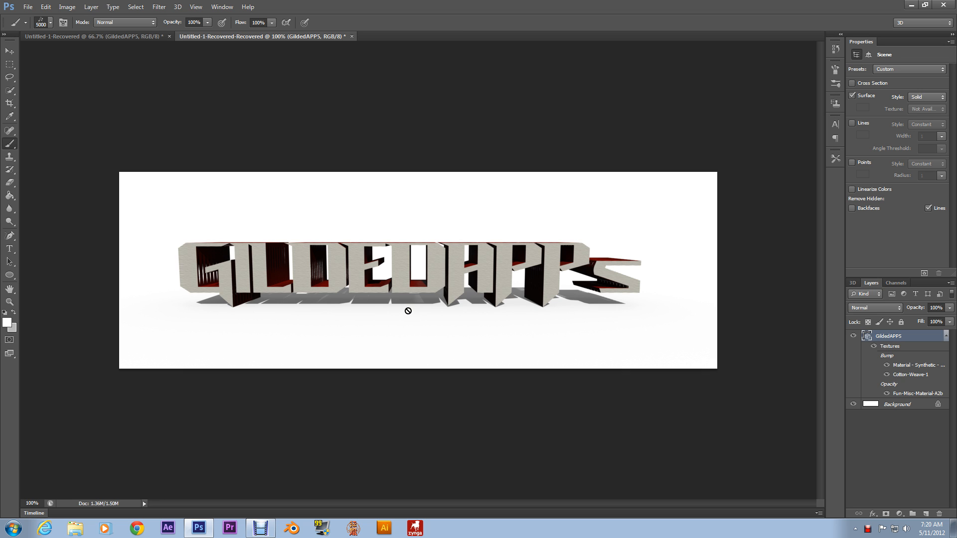
{"action": "mouse_move", "coordinate": [399, 301]}
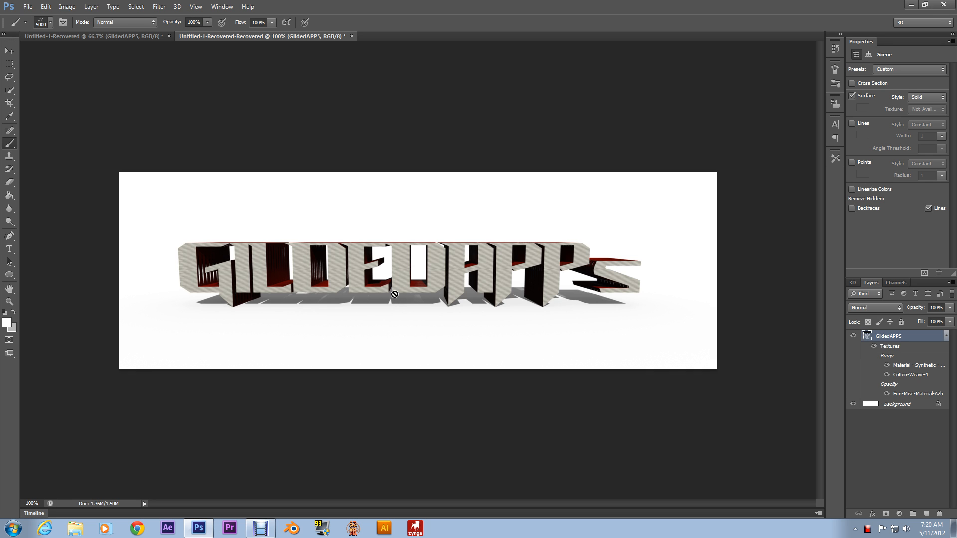
{"action": "mouse_move", "coordinate": [379, 296]}
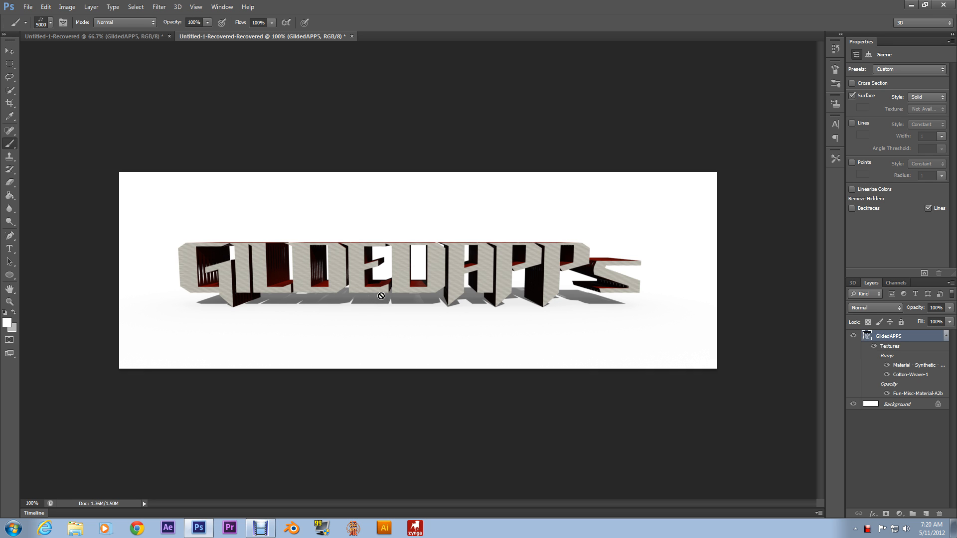
{"action": "mouse_move", "coordinate": [377, 292]}
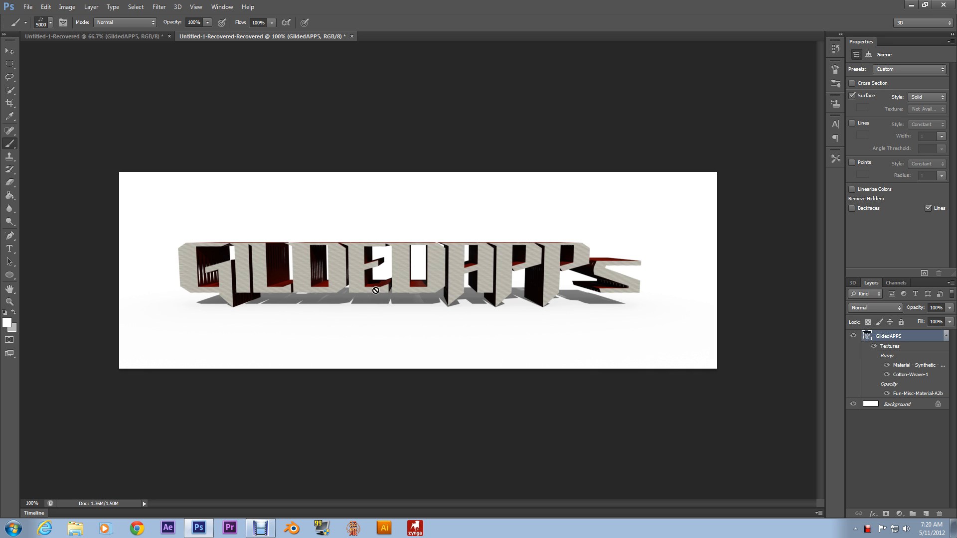
{"action": "mouse_move", "coordinate": [335, 274]}
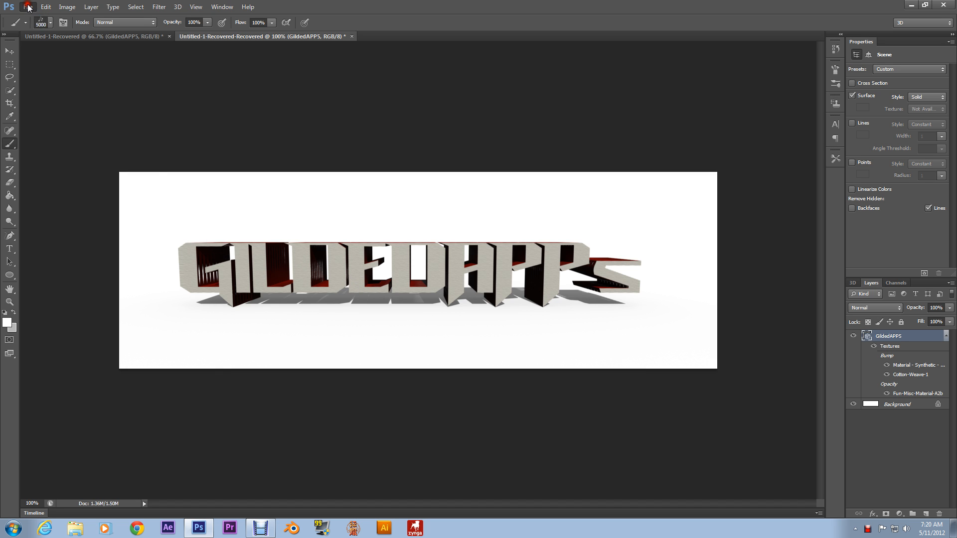
Create a new Untitled-1 document with a white background and select the Type tool
{"action": "left_click", "coordinate": [28, 7]}
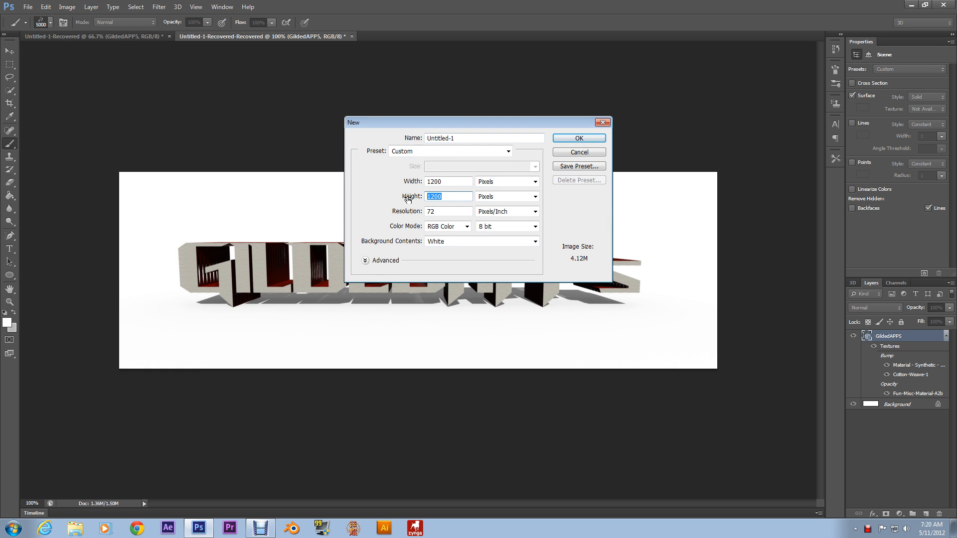
{"action": "left_click", "coordinate": [579, 138]}
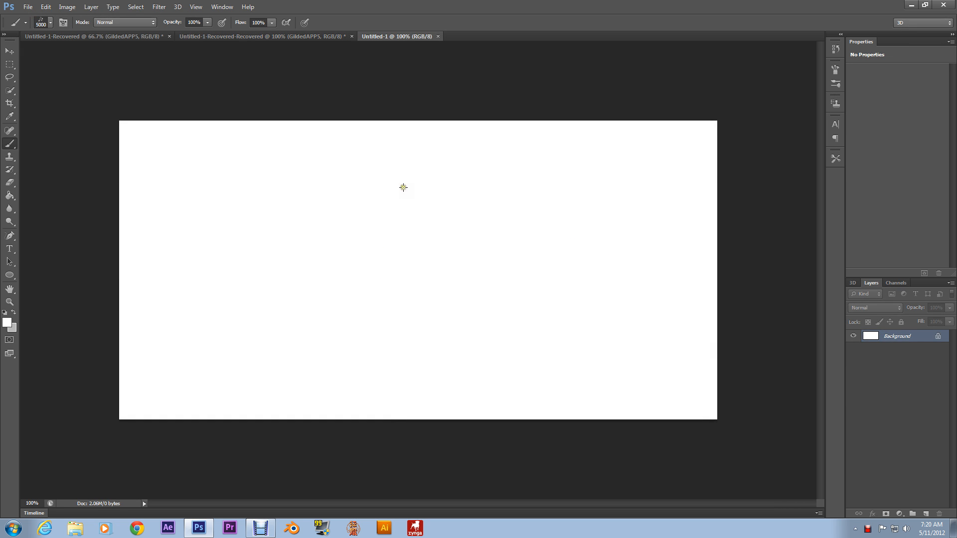
{"action": "left_click", "coordinate": [9, 249]}
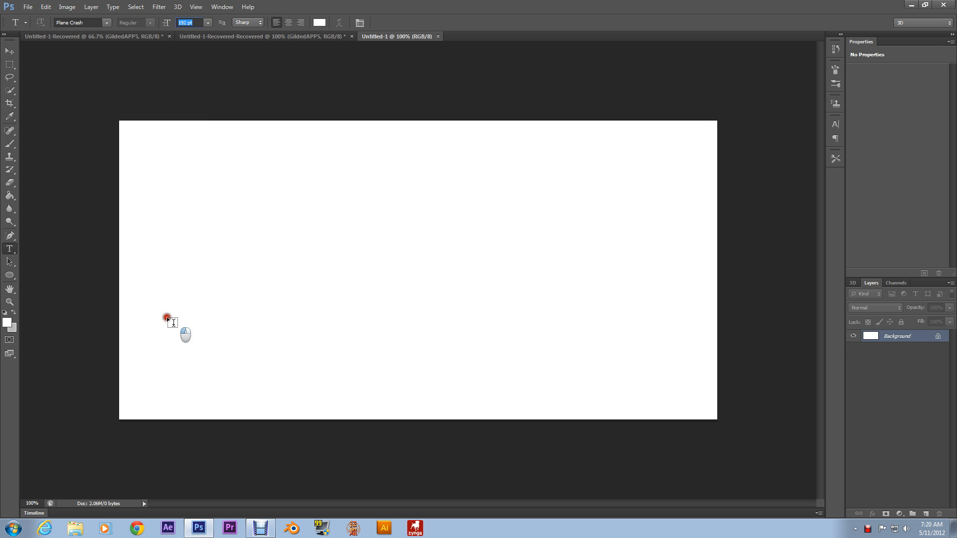
Add a black serif 'GildedAPP5' text layer across the middle of the canvas
{"action": "left_click", "coordinate": [167, 317]}
{"action": "type", "text": "GildedAPPS"}
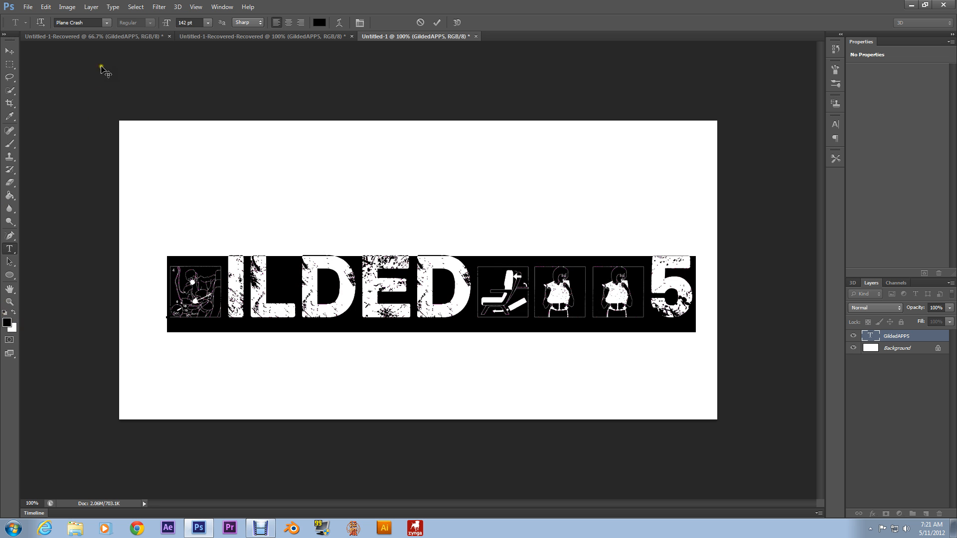
{"action": "left_click", "coordinate": [109, 23]}
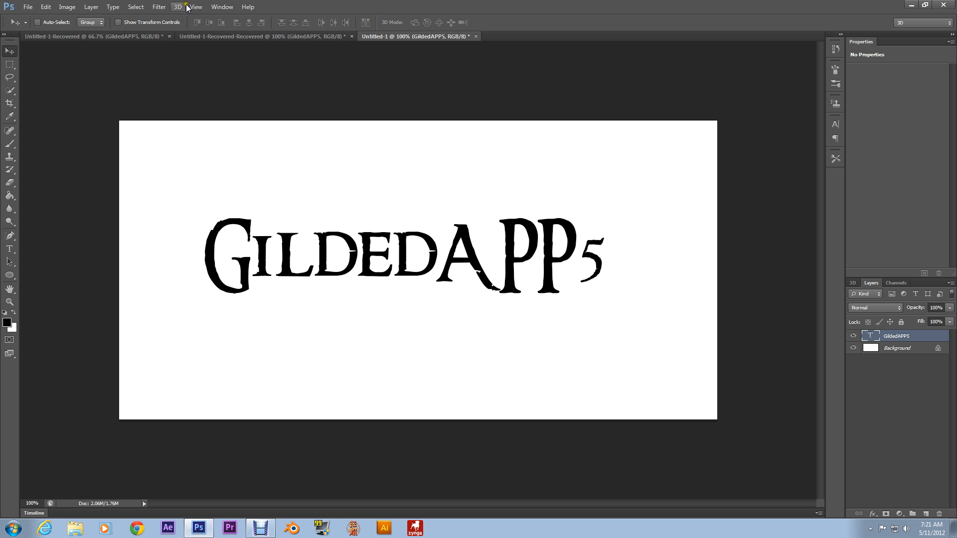
Extrude the GildedAPP5 text layer into 3D and select its front inflation material
{"action": "left_click", "coordinate": [187, 6]}
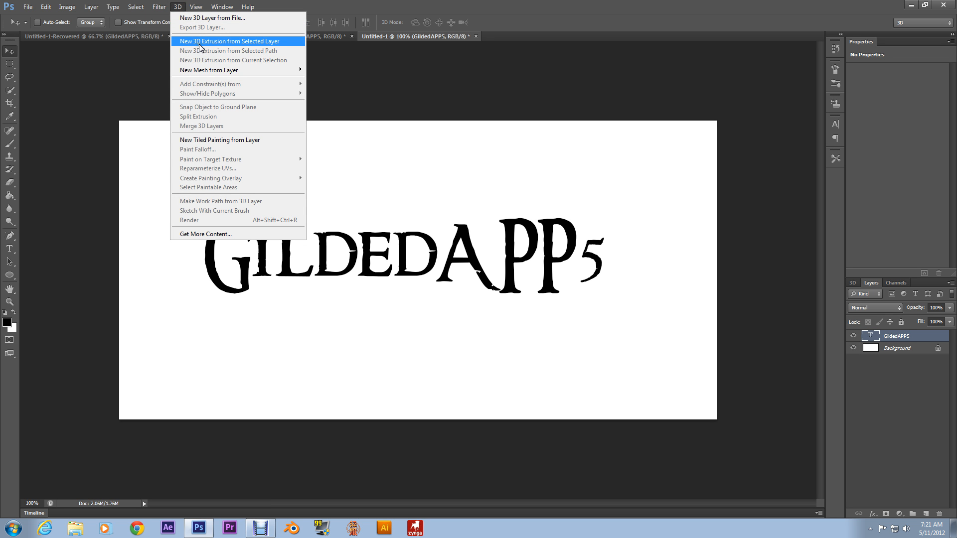
{"action": "left_click", "coordinate": [227, 41]}
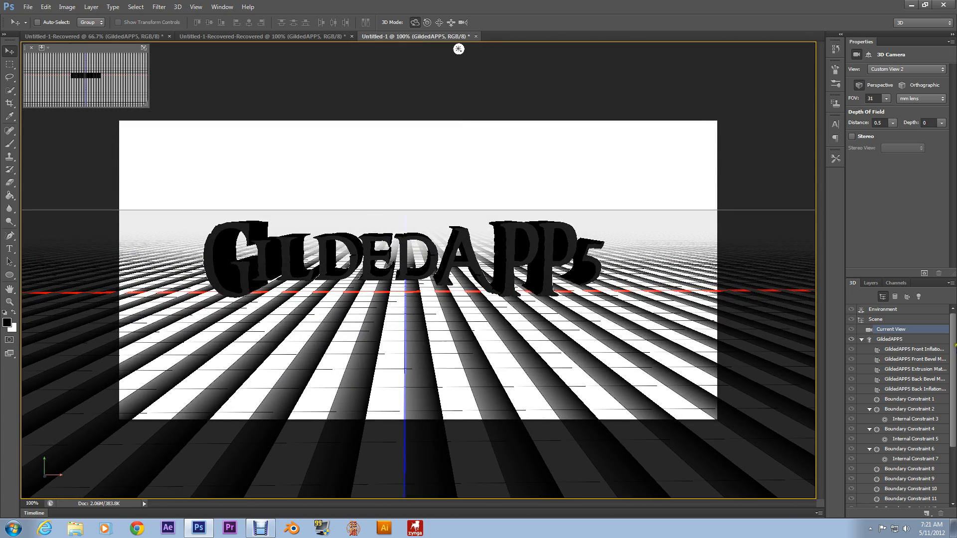
{"action": "left_click", "coordinate": [914, 349]}
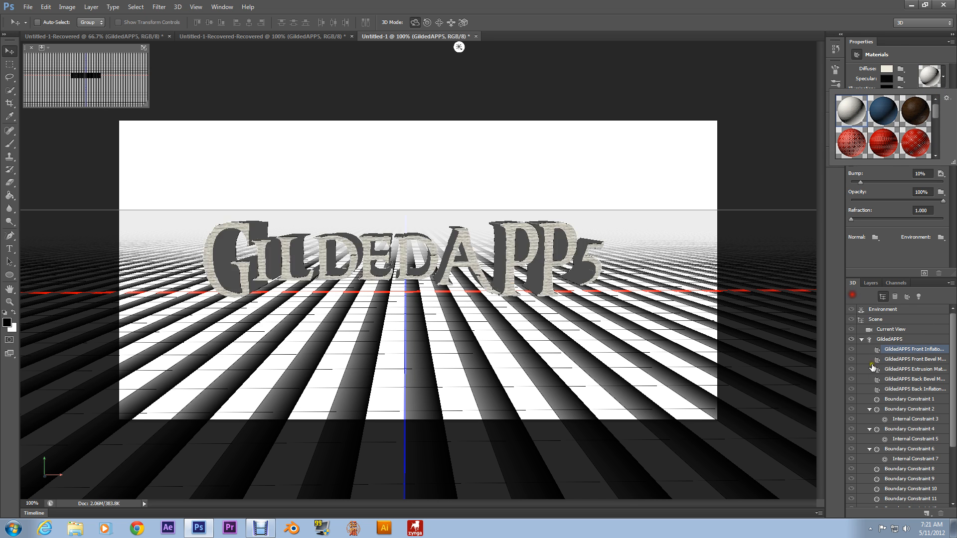
Apply a red textured preset to the lettering's Extrusion Material
{"action": "left_click", "coordinate": [914, 369]}
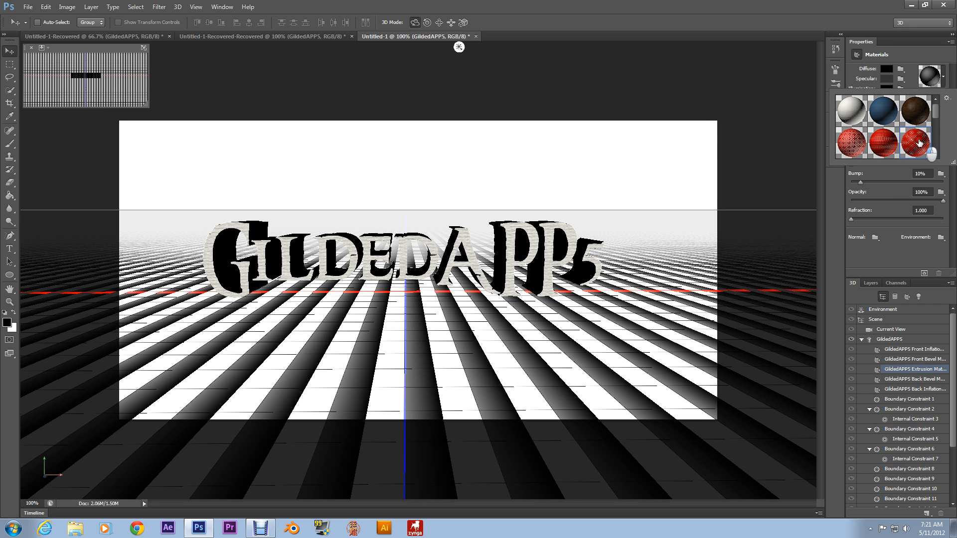
{"action": "left_click", "coordinate": [923, 143]}
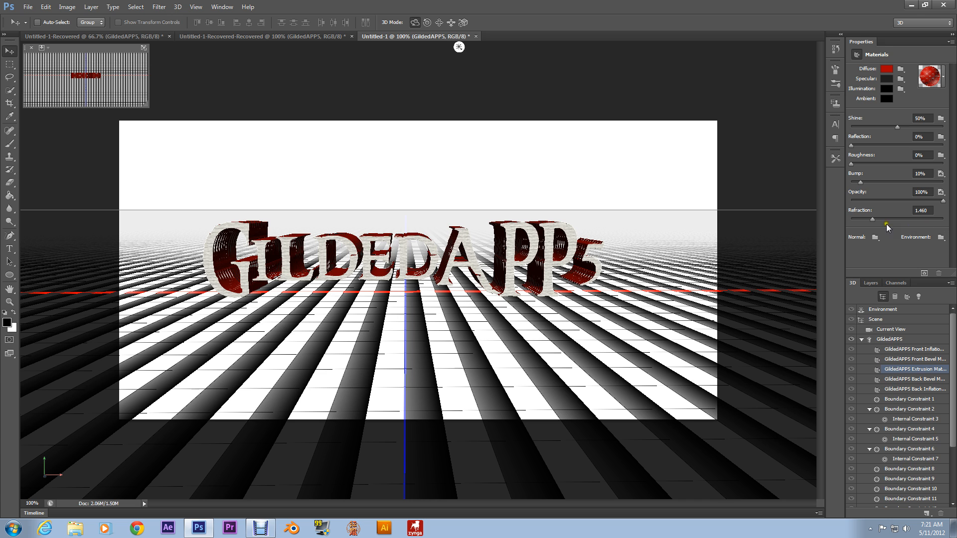
{"action": "mouse_move", "coordinate": [713, 242]}
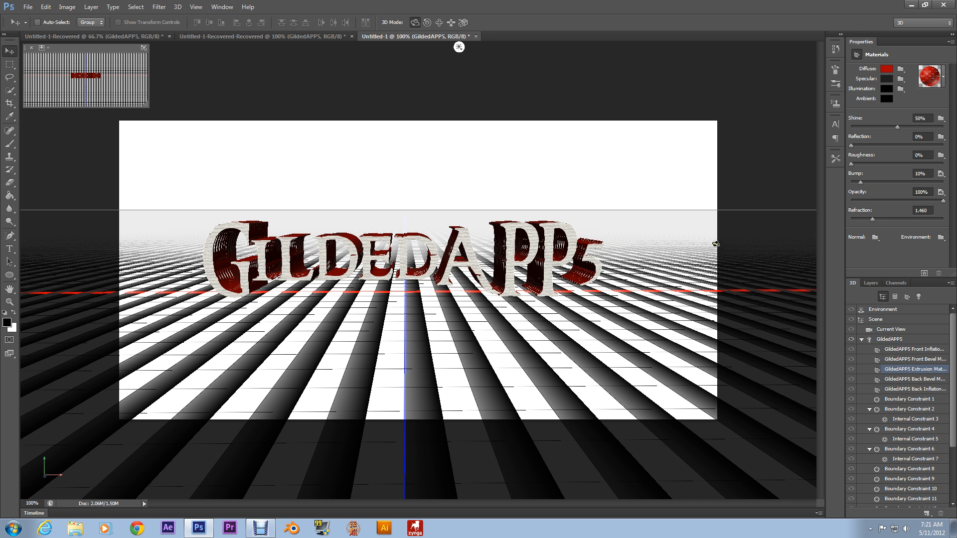
{"action": "mouse_move", "coordinate": [891, 263]}
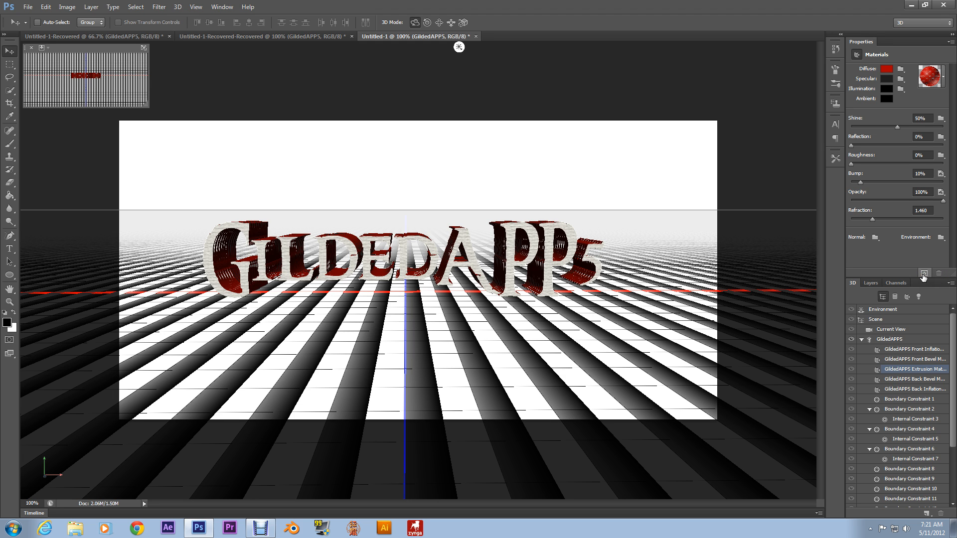
{"action": "mouse_move", "coordinate": [924, 274]}
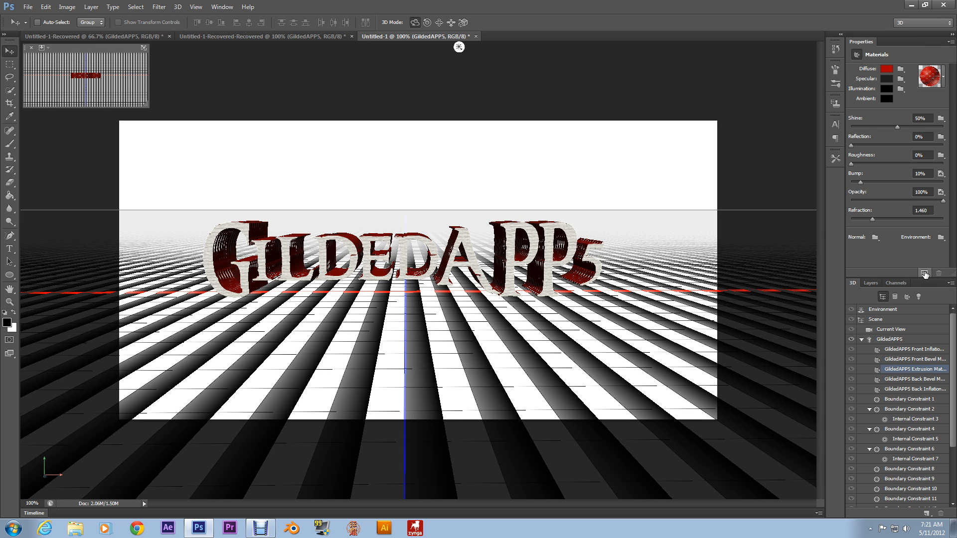
{"action": "mouse_move", "coordinate": [913, 275]}
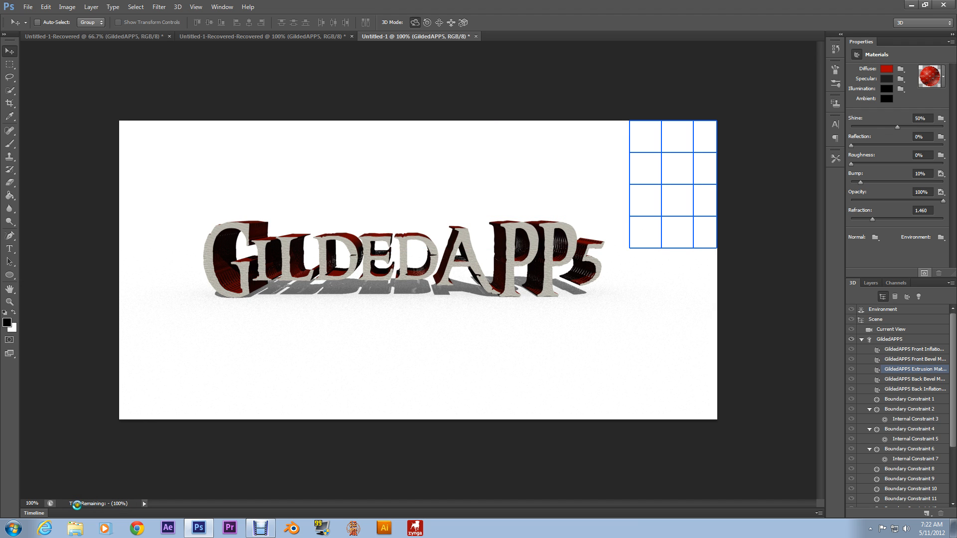
Adjust the 3D scene and render the lettering with a soft ground shadow
{"action": "left_click_drag", "start_coordinate": [673, 183], "coordinate": [183, 311]}
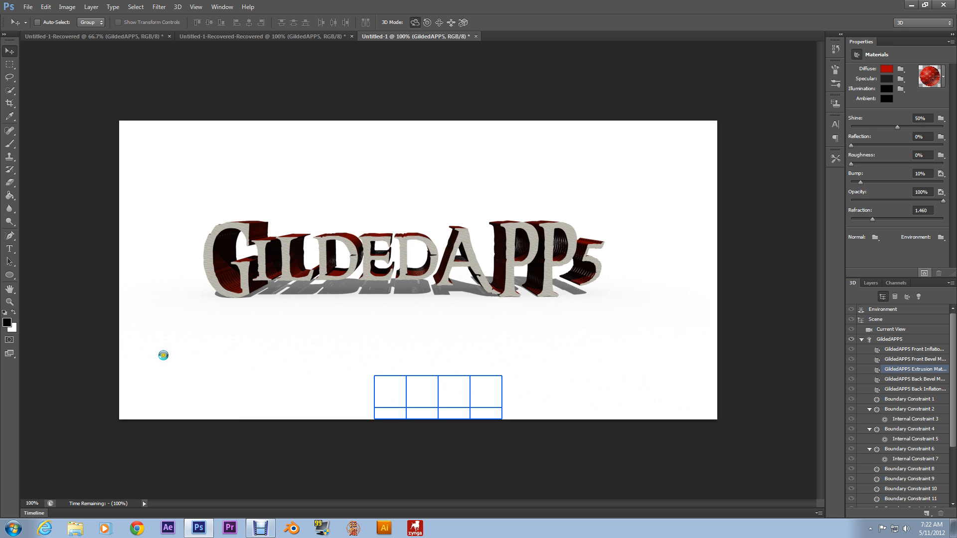
{"action": "left_click_drag", "start_coordinate": [438, 397], "coordinate": [565, 397]}
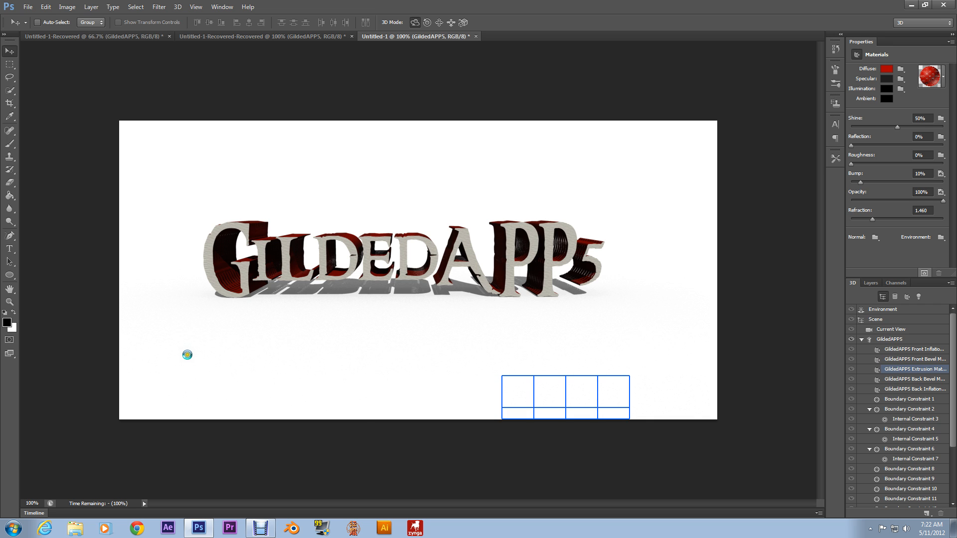